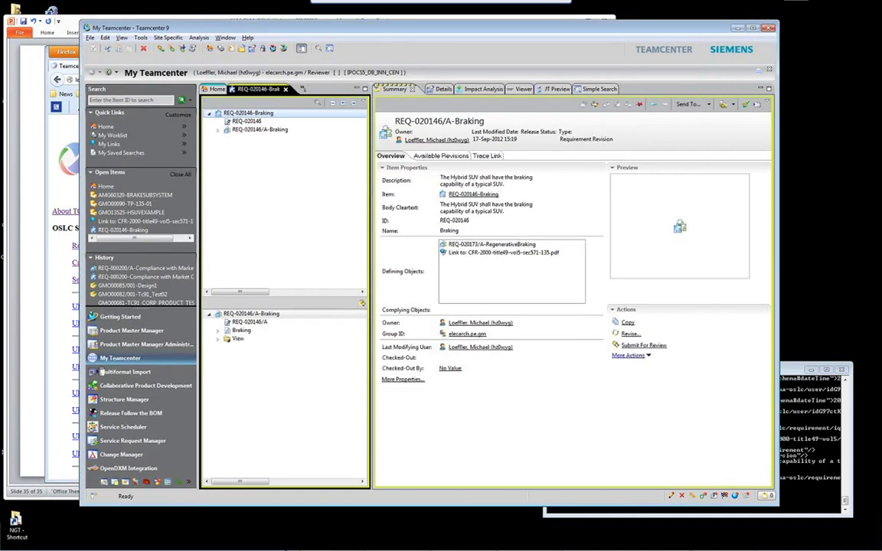
mouse_move(312, 457)
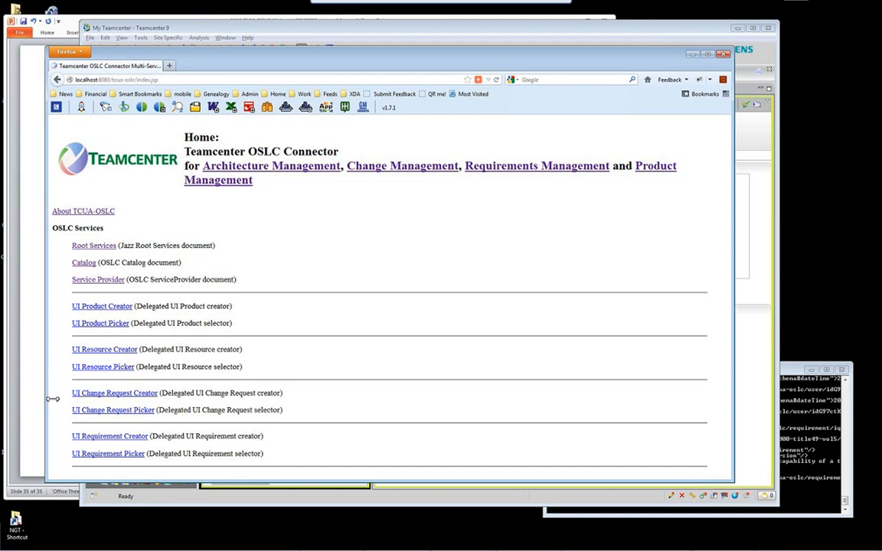
mouse_move(101, 322)
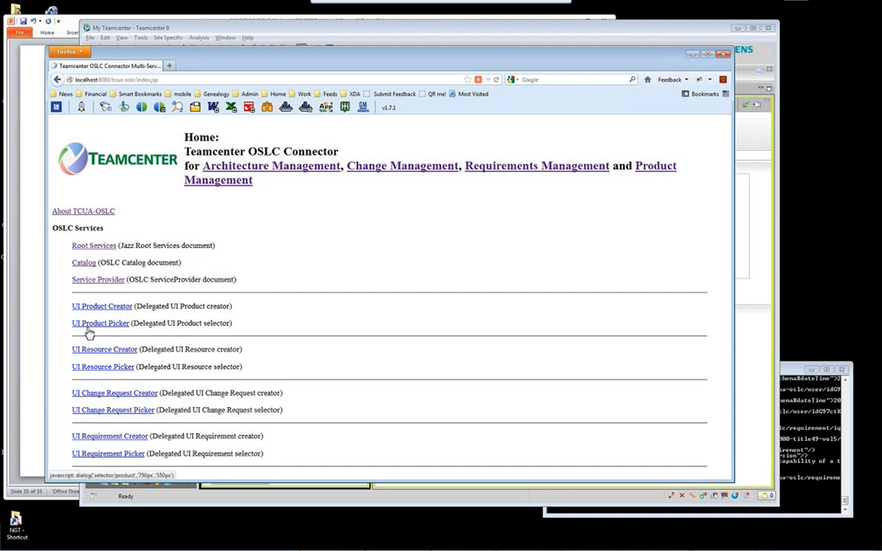
Search the product picker for HSUV* and choose GMO13525/003-HSUVEXAMPLE to view it.
click(101, 321)
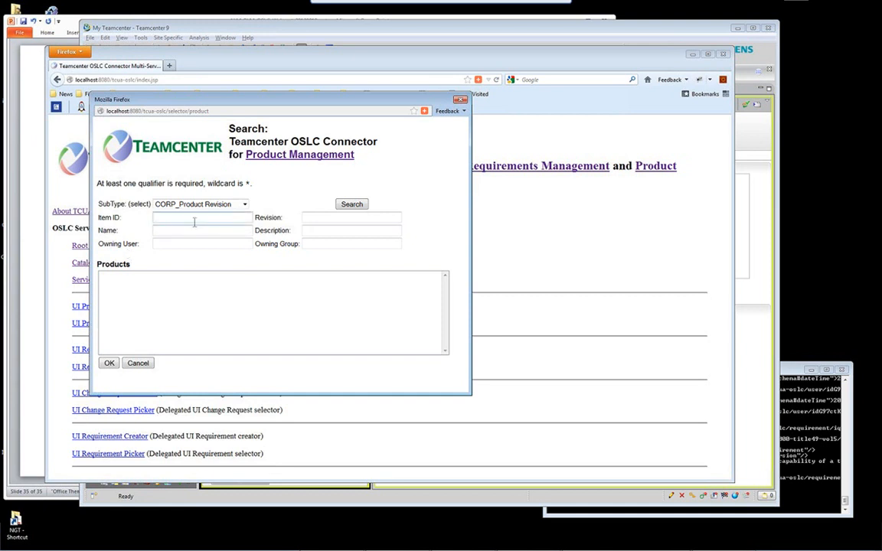
text(HSU)
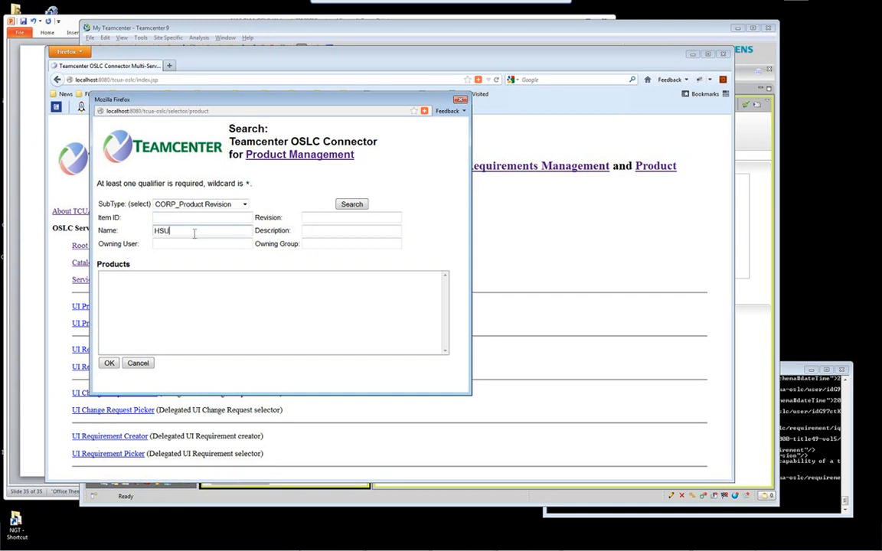
text(V*)
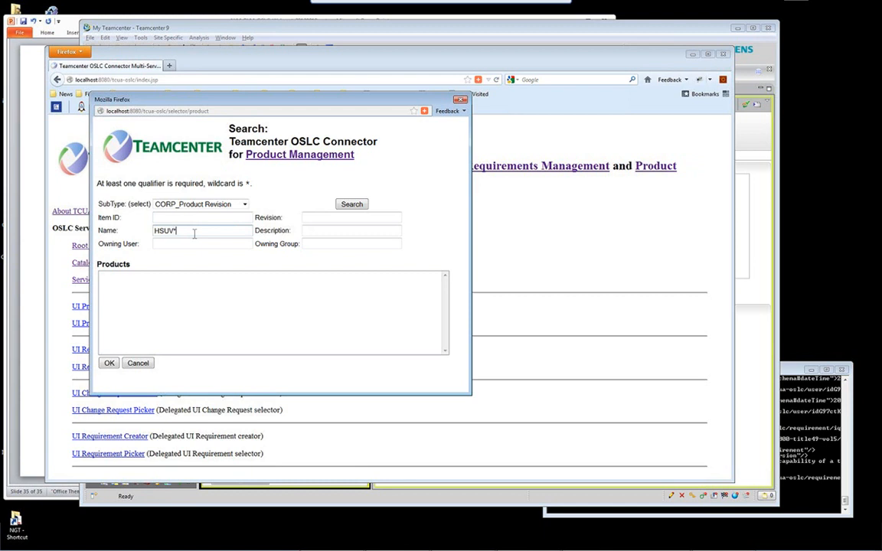
click(352, 203)
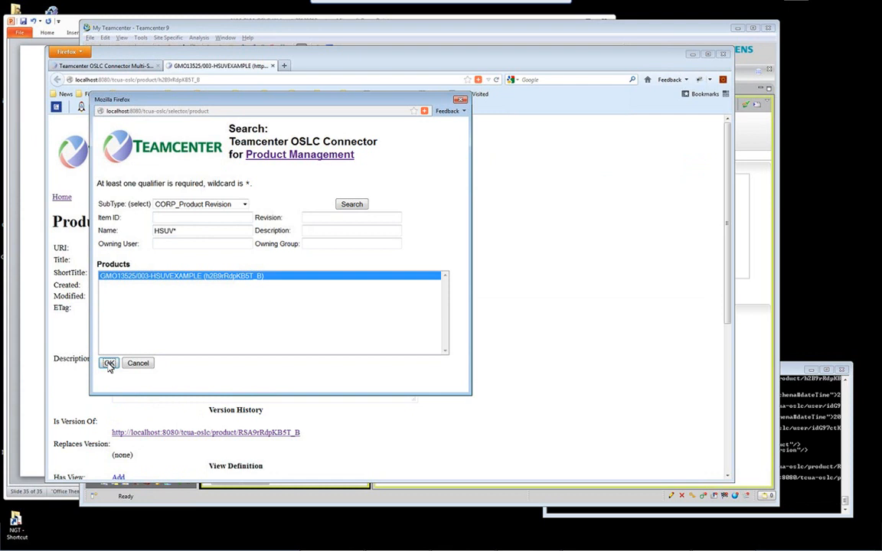
click(108, 363)
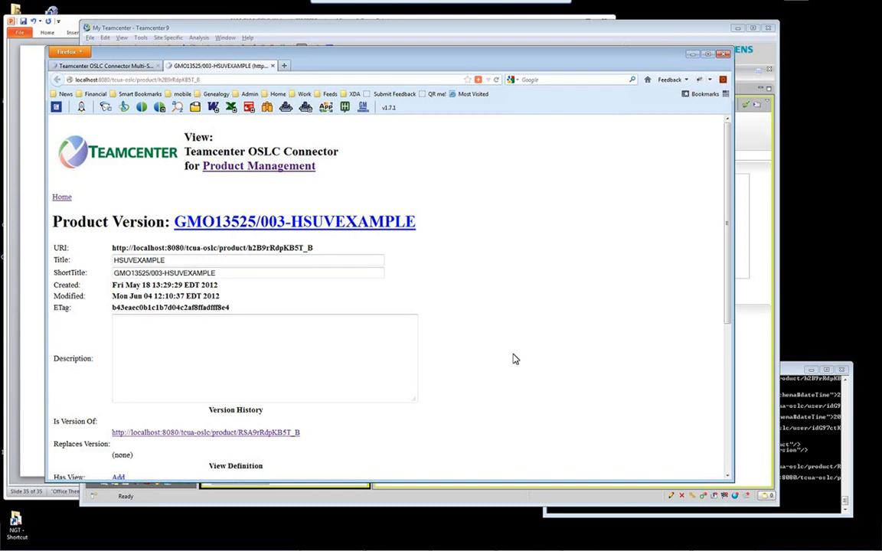
Scroll the product version page down to its RDF/XML representation.
scroll(down, 3)
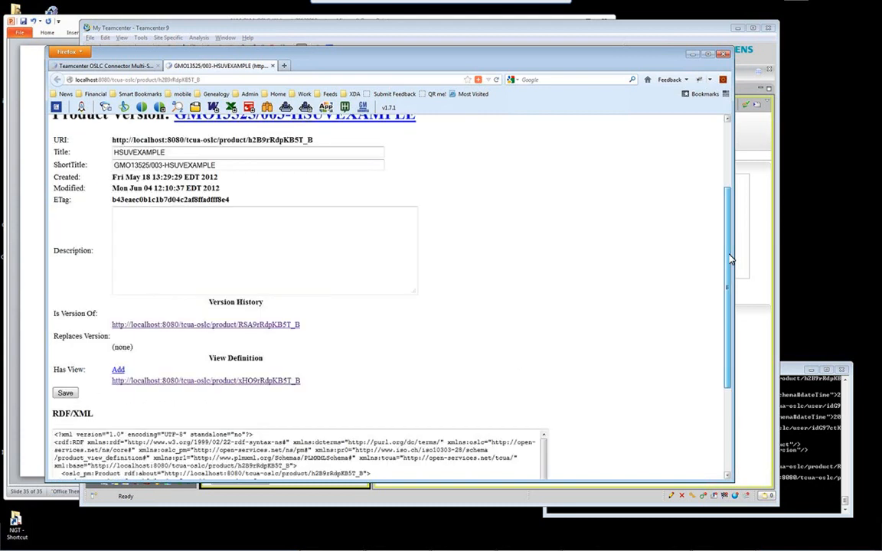
scroll(down, 3)
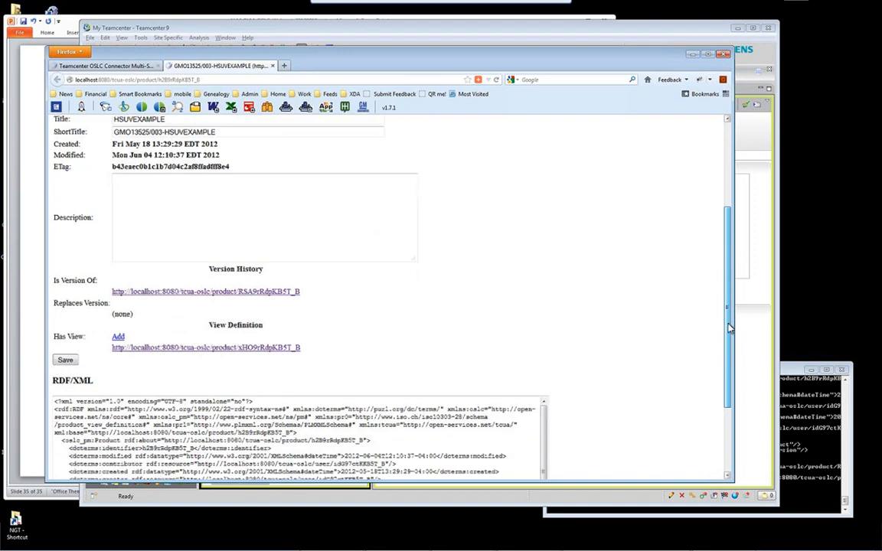
scroll(down, 3)
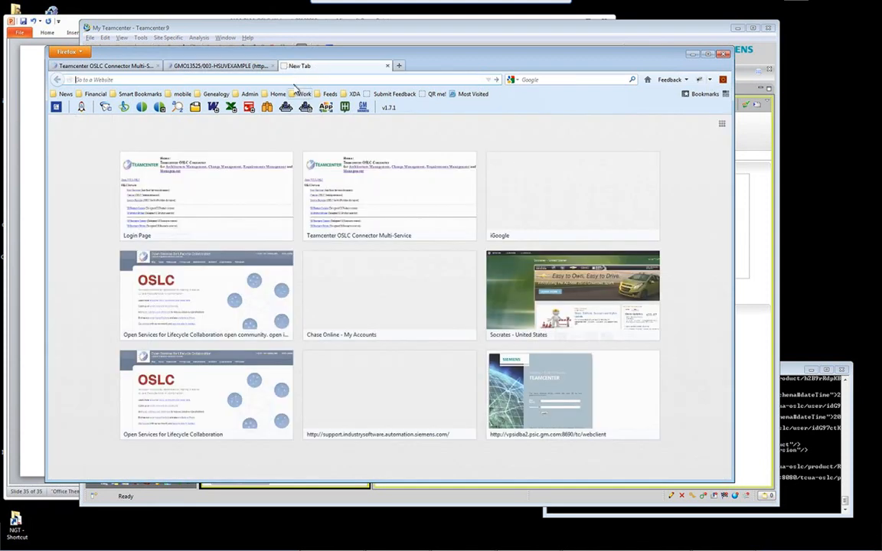
Launch the Open Services for Lifecycle Collaboration site from the new-tab thumbnail.
click(207, 294)
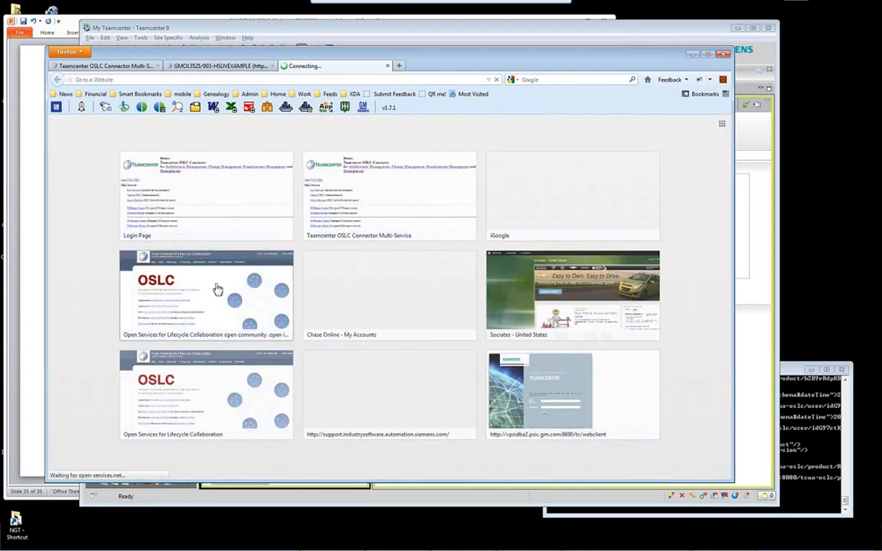
click(205, 294)
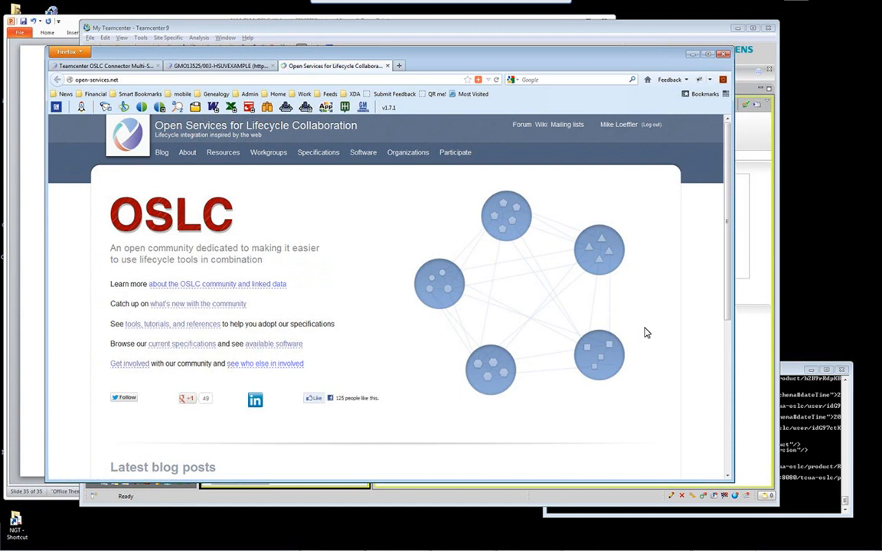